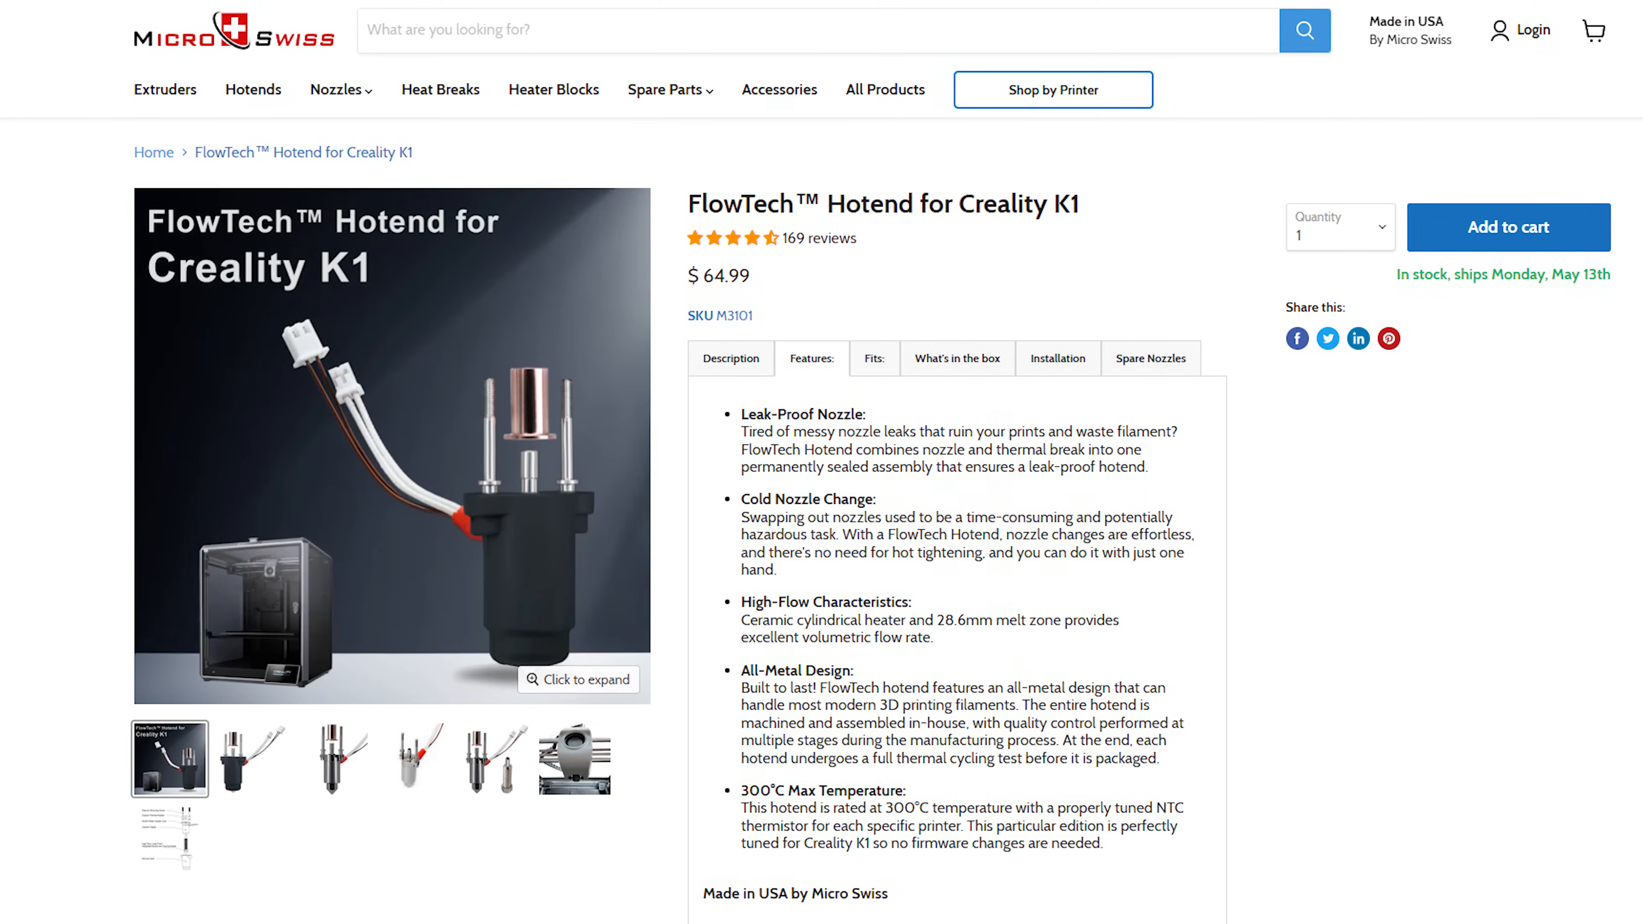
scroll(down, 3)
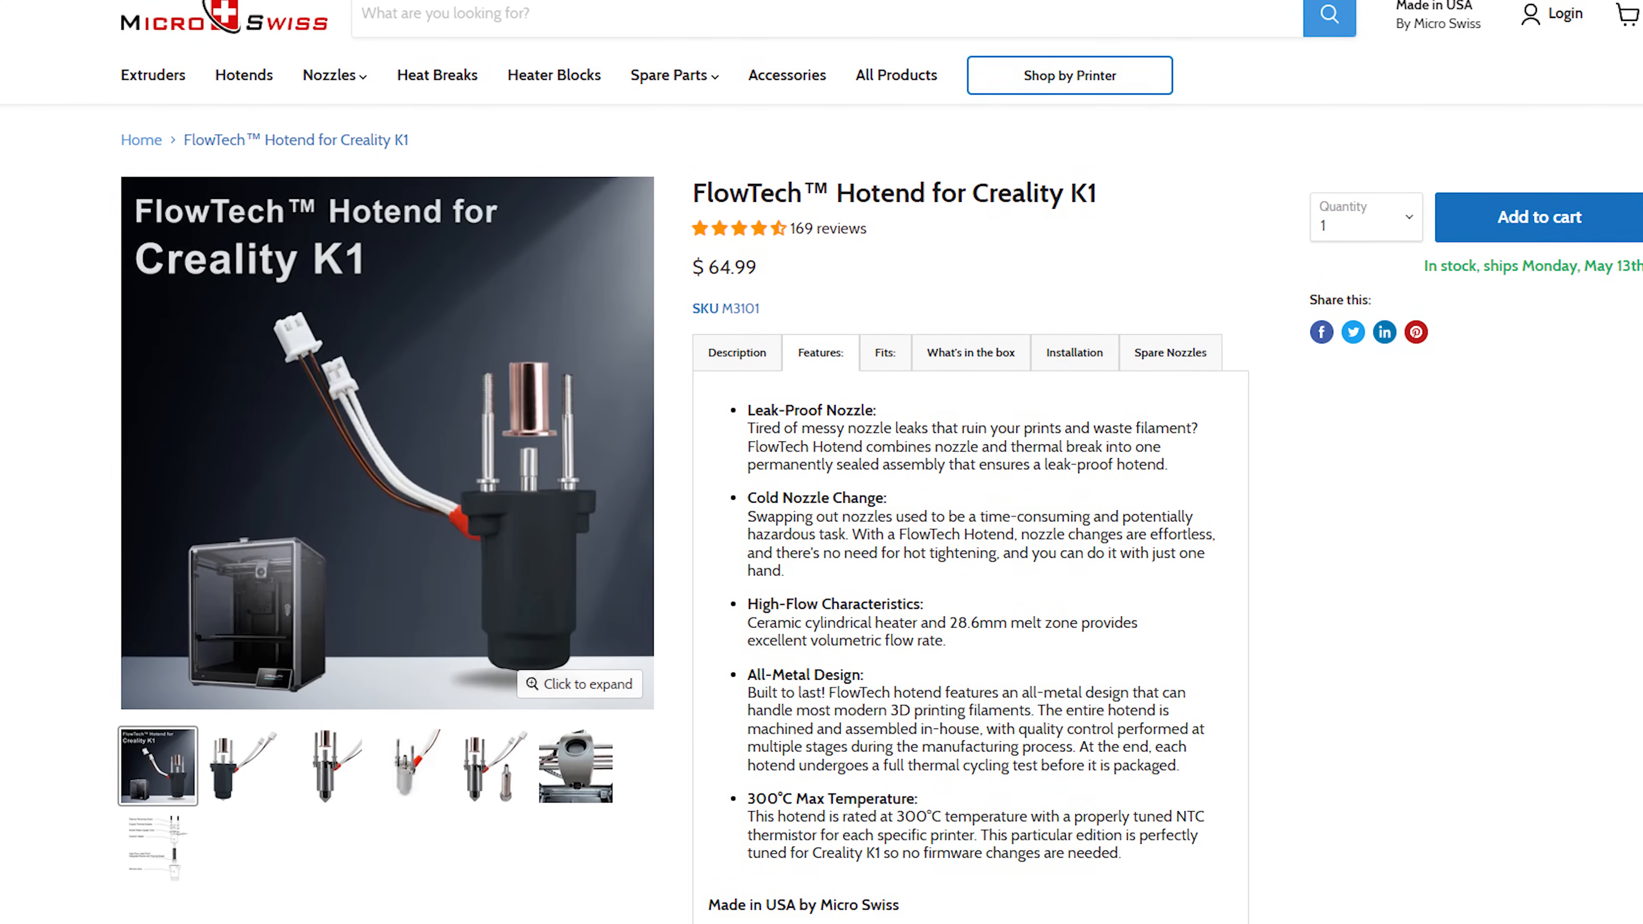
scroll(down, 3)
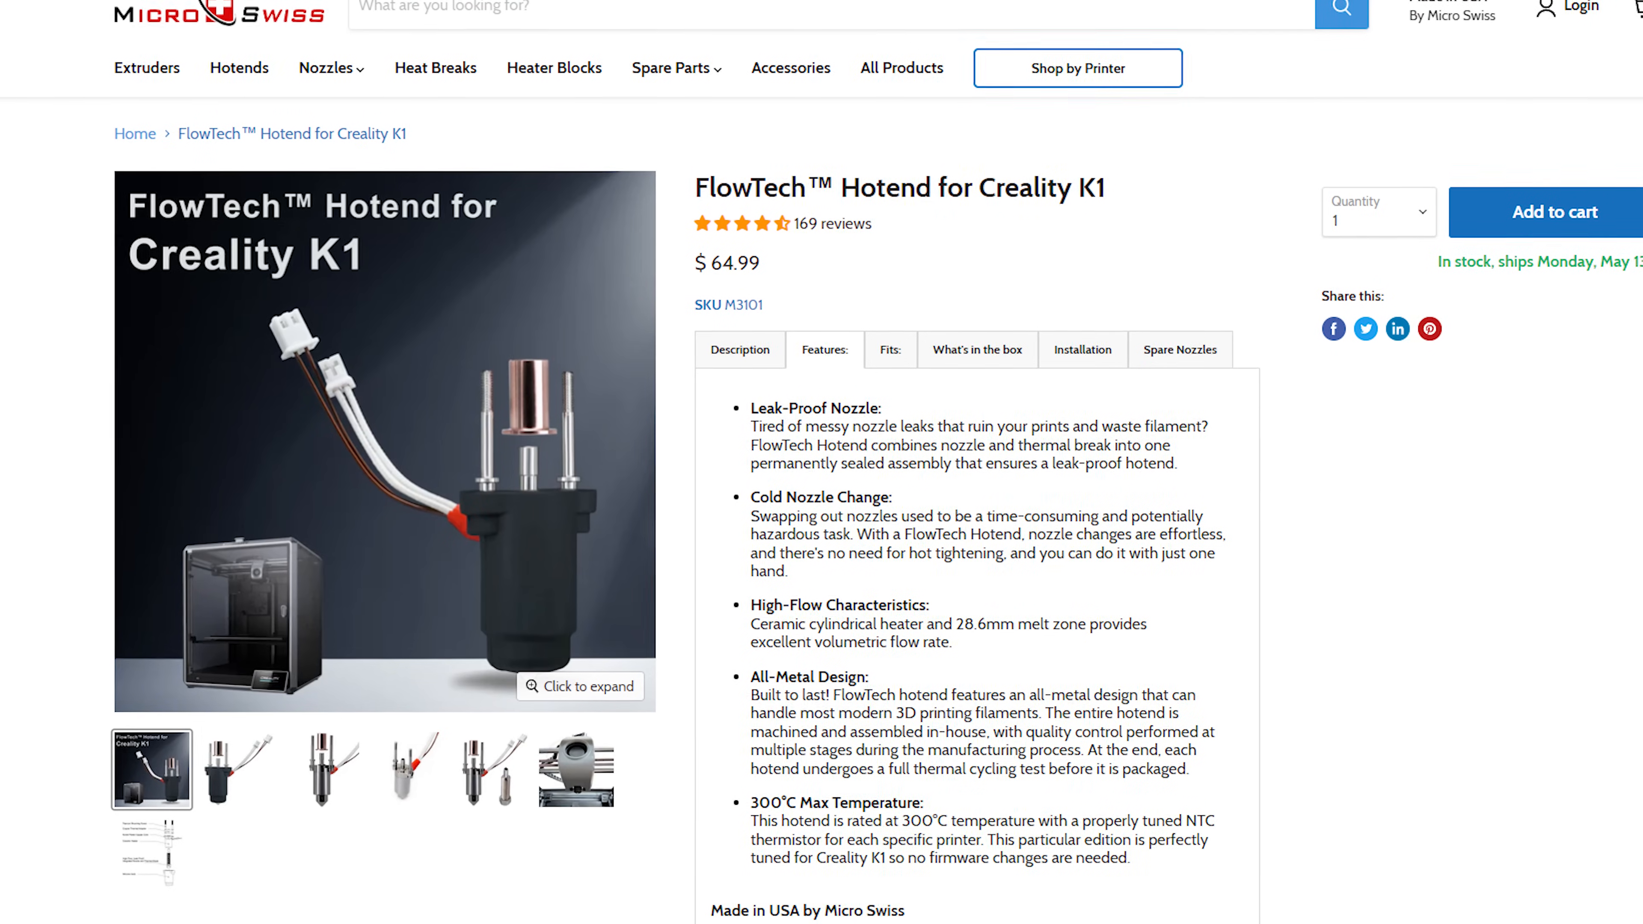